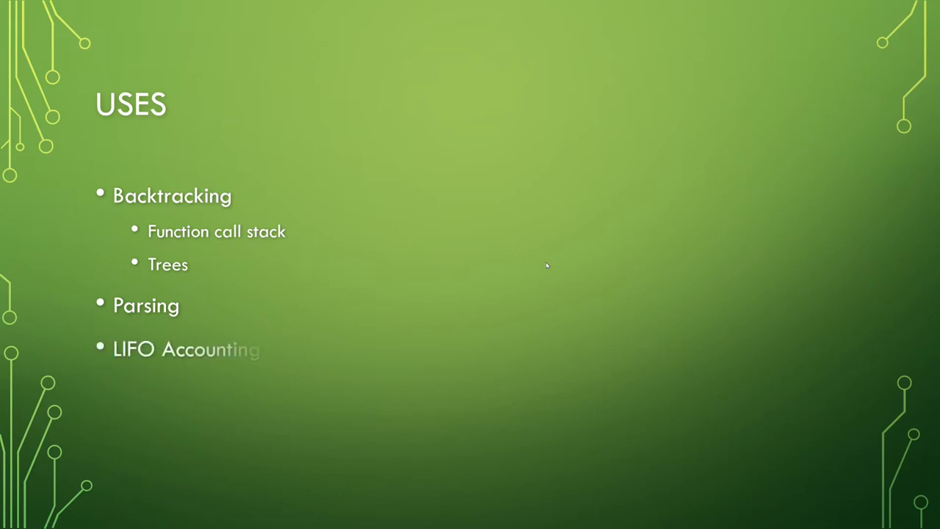
{"action": "type", "text": "/Inventory"}
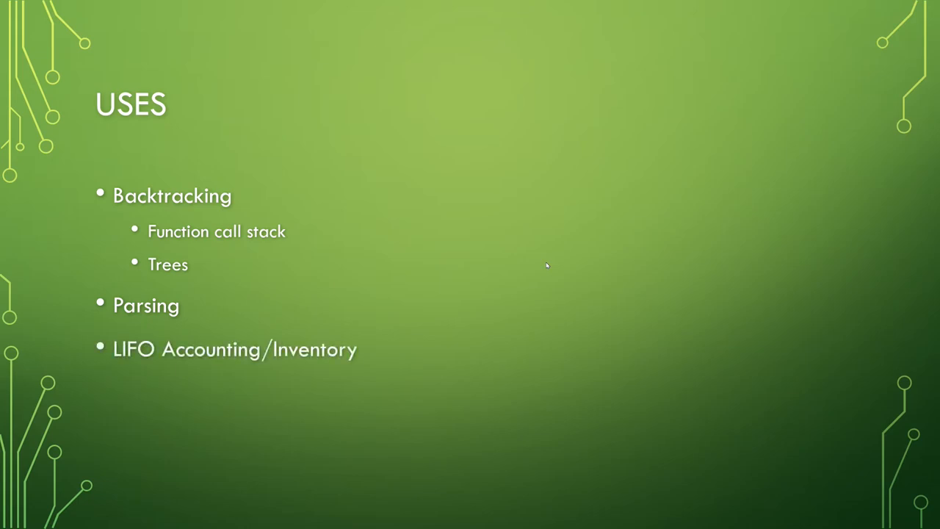